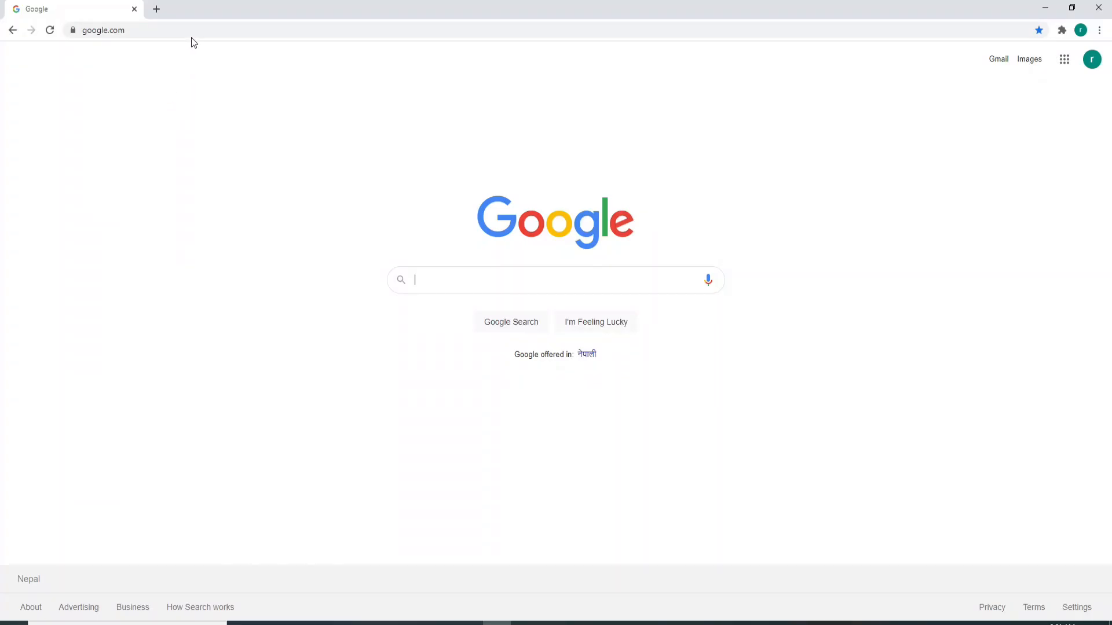
# Step: Load yahoo.com in the current Chrome tab
pyautogui.write('yahoo.com')
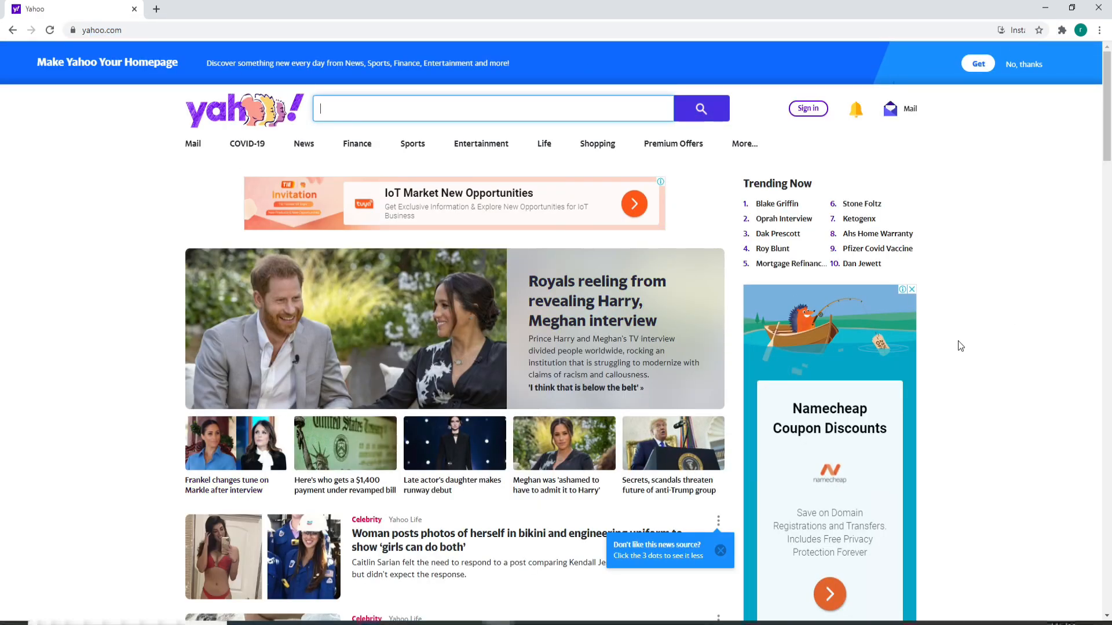
pyautogui.moveTo(807, 108)
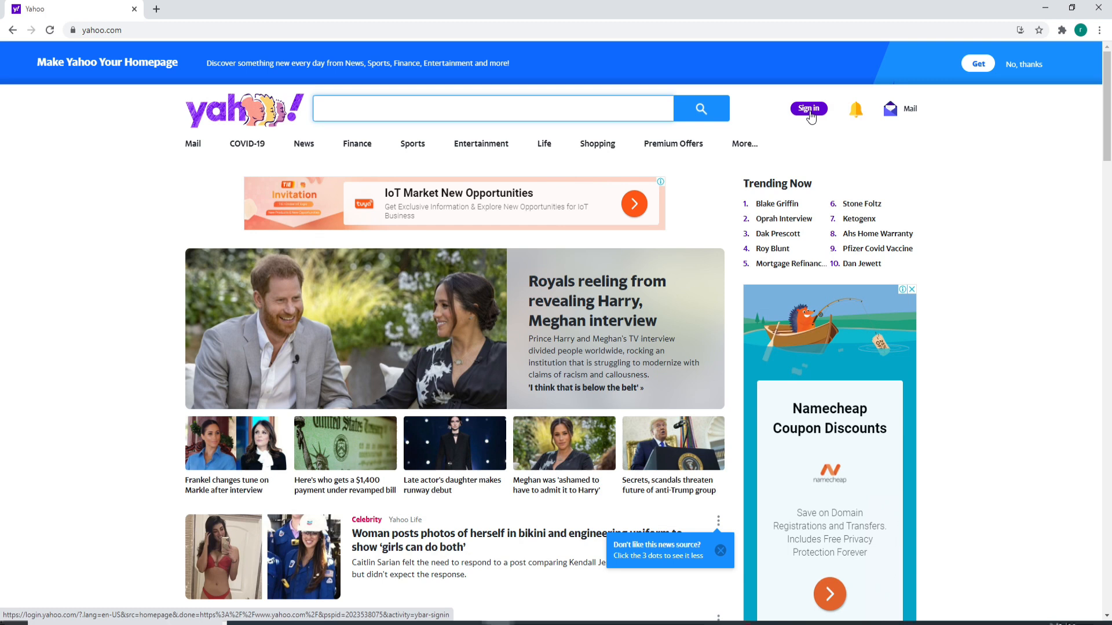
pyautogui.click(807, 109)
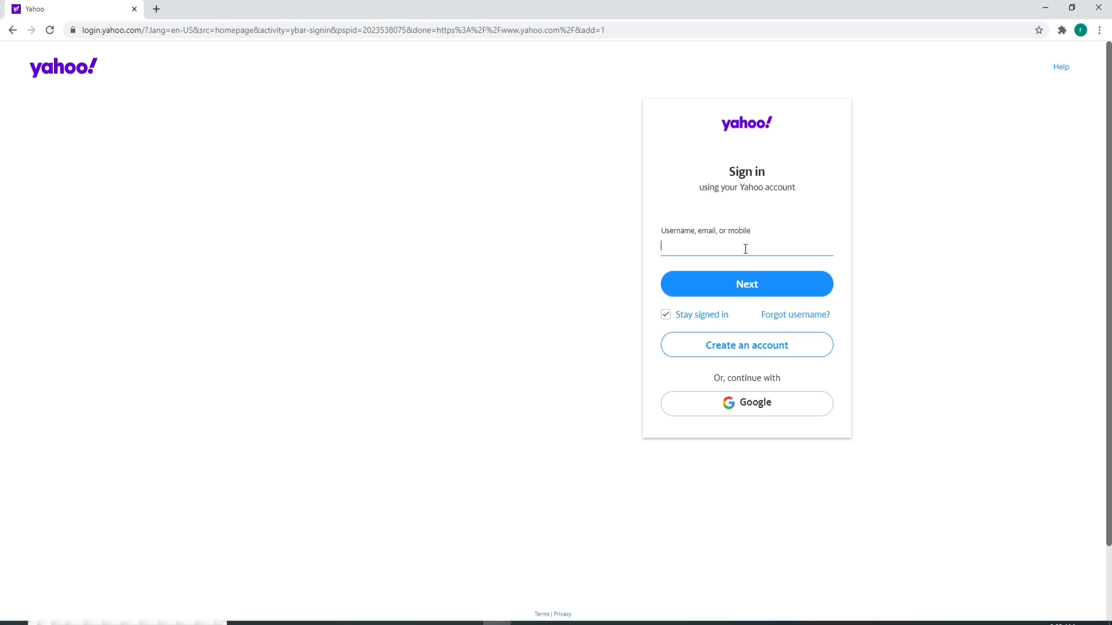
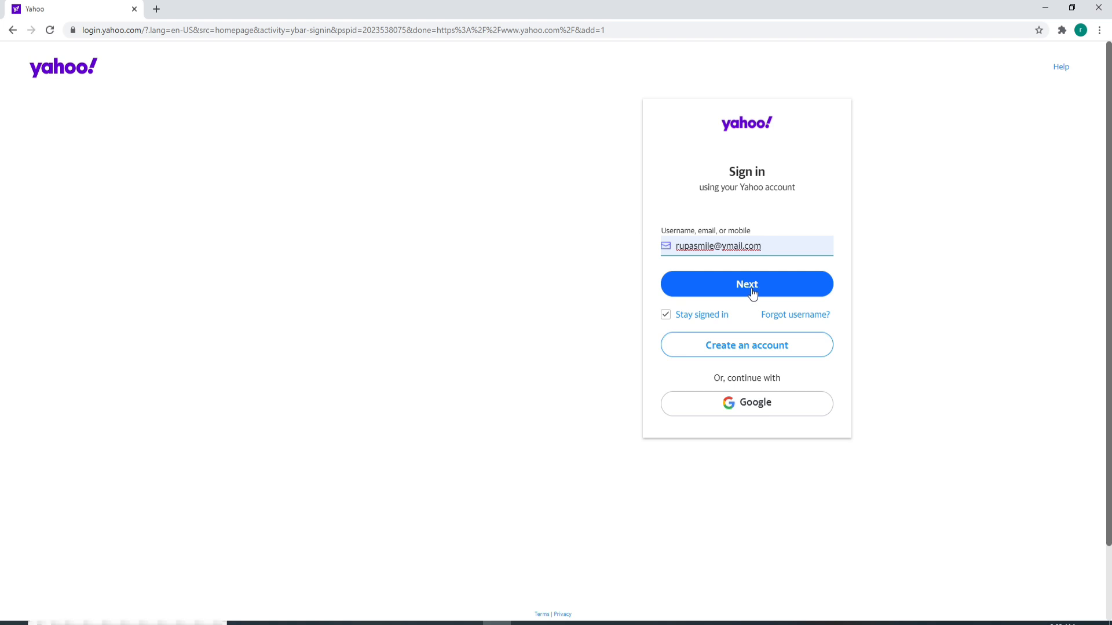
pyautogui.moveTo(794, 315)
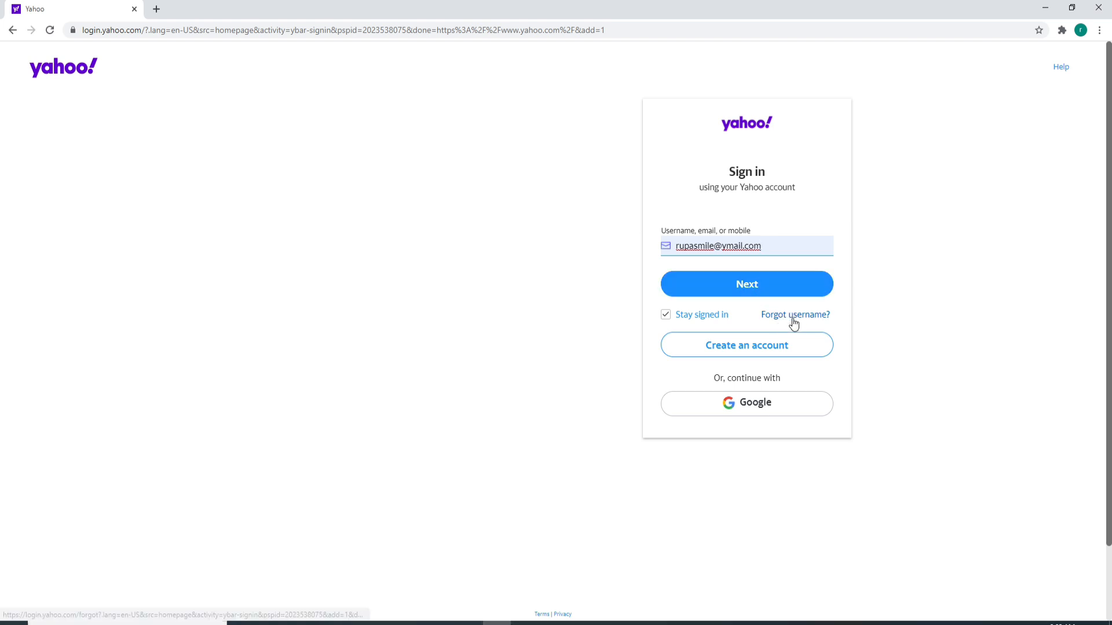
pyautogui.moveTo(799, 320)
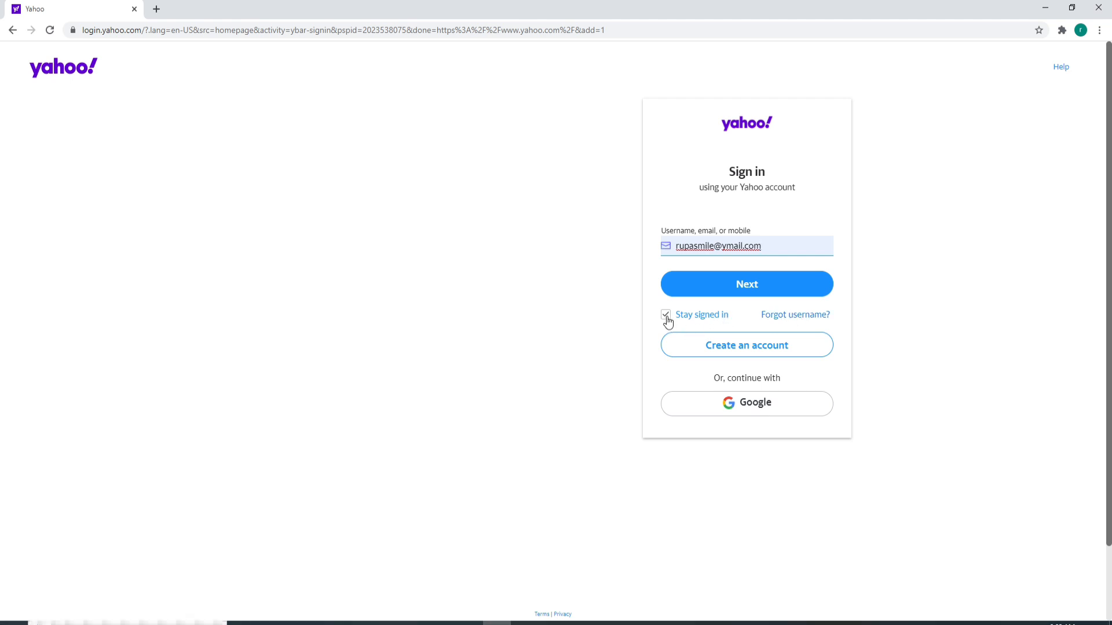
pyautogui.click(665, 315)
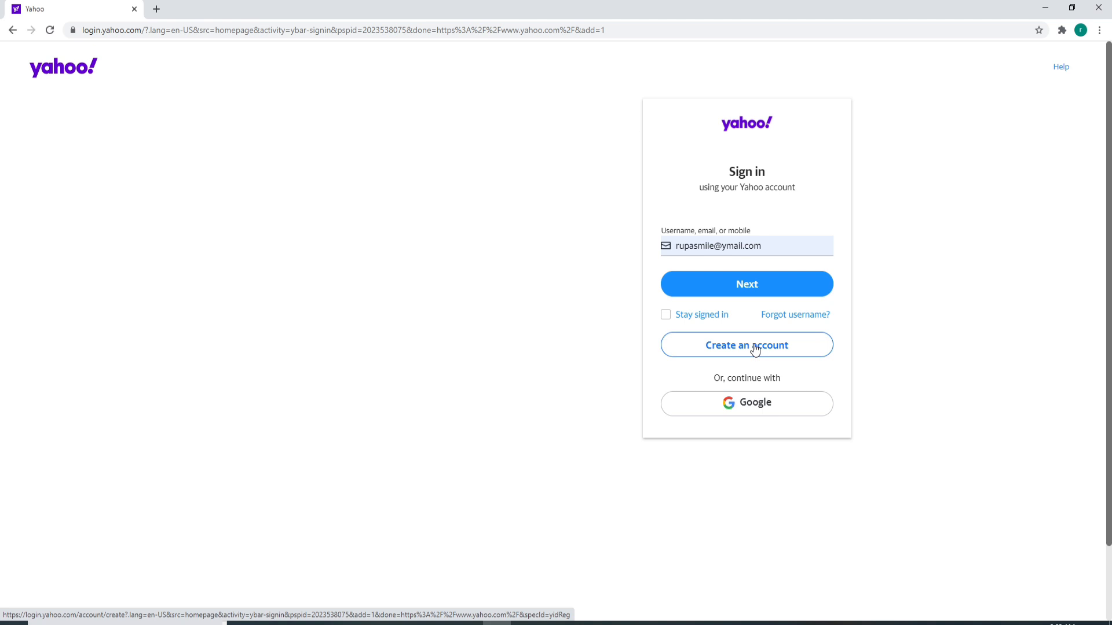
pyautogui.moveTo(827, 316)
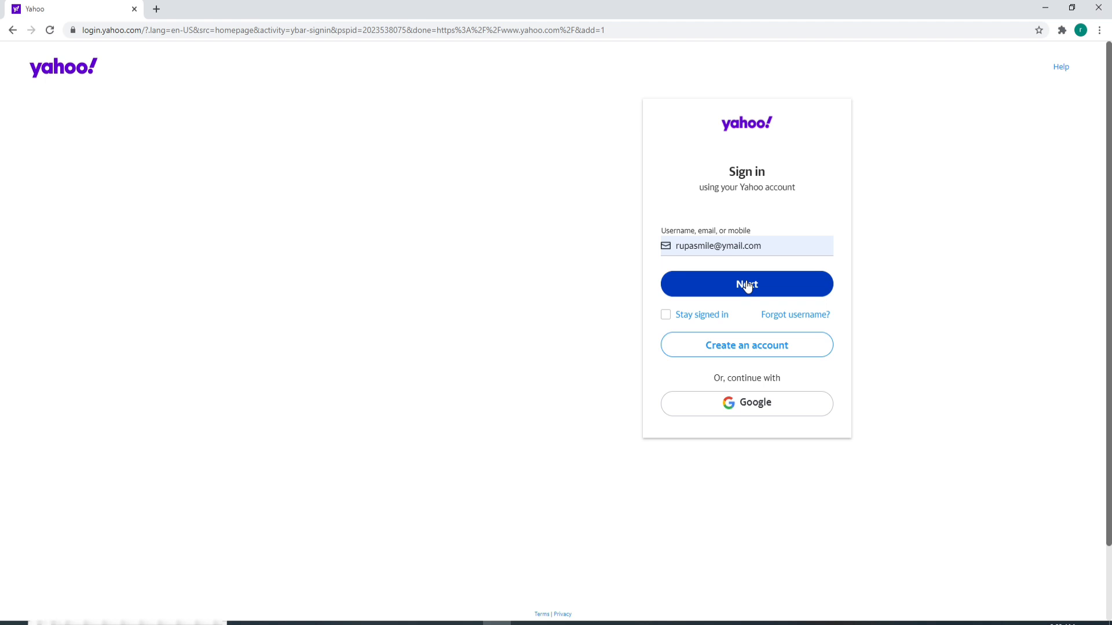
# Step: Continue past the username and submit the account password to sign in
pyautogui.click(745, 283)
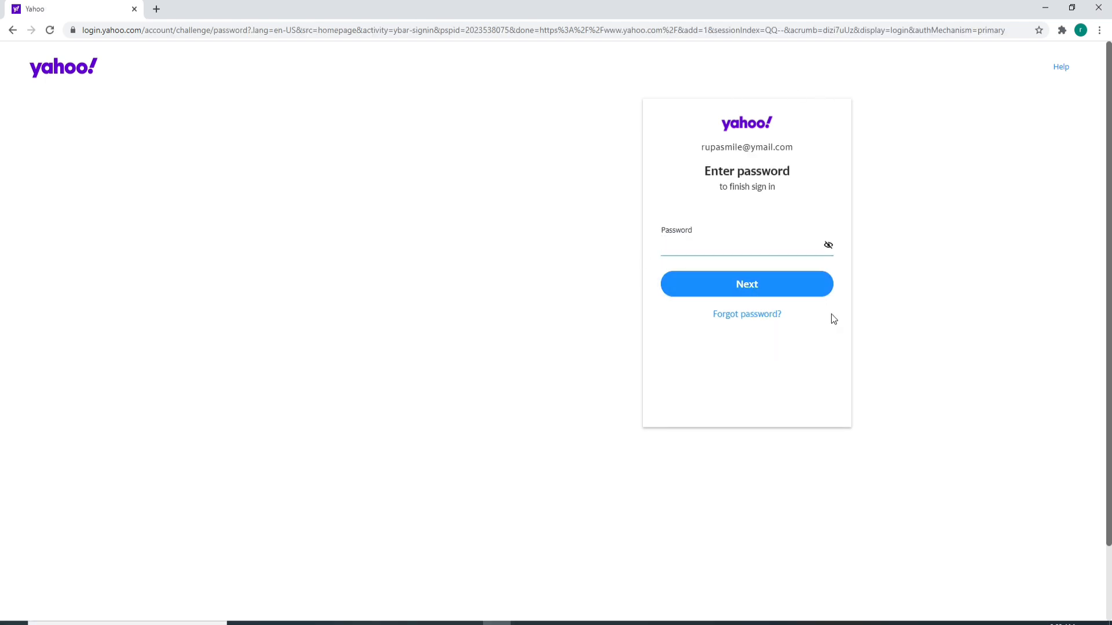
pyautogui.moveTo(739, 236)
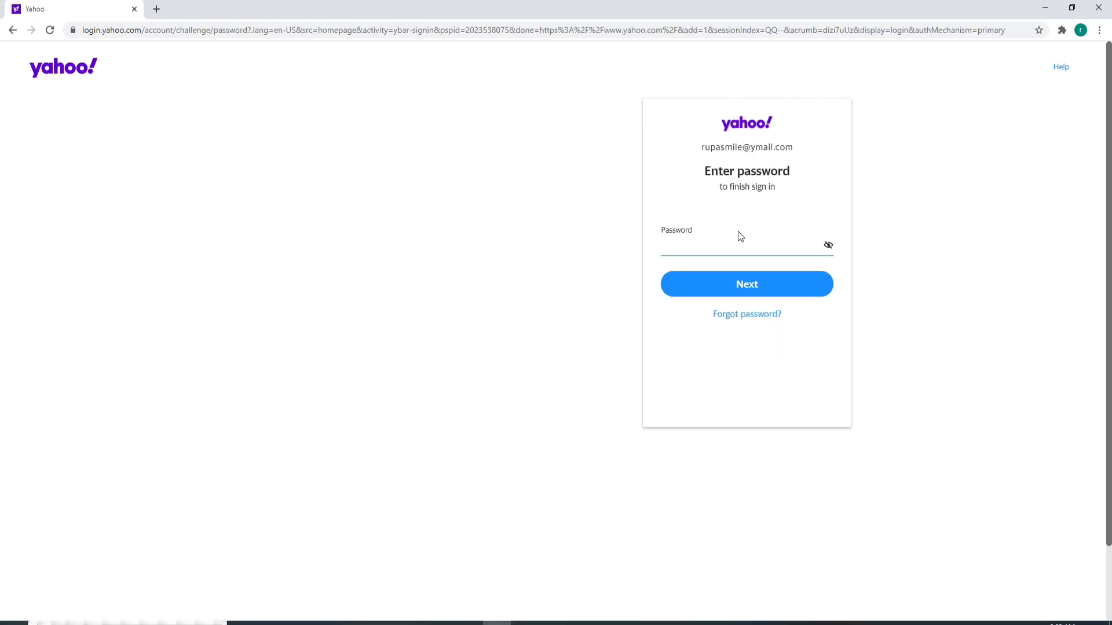
pyautogui.click(737, 246)
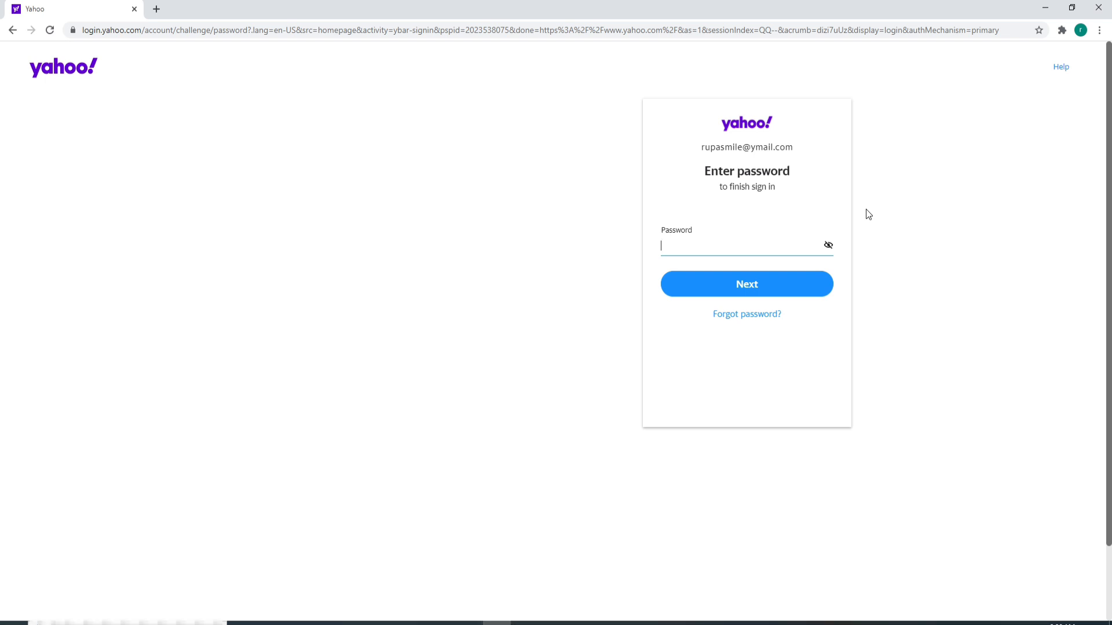
pyautogui.write('password')
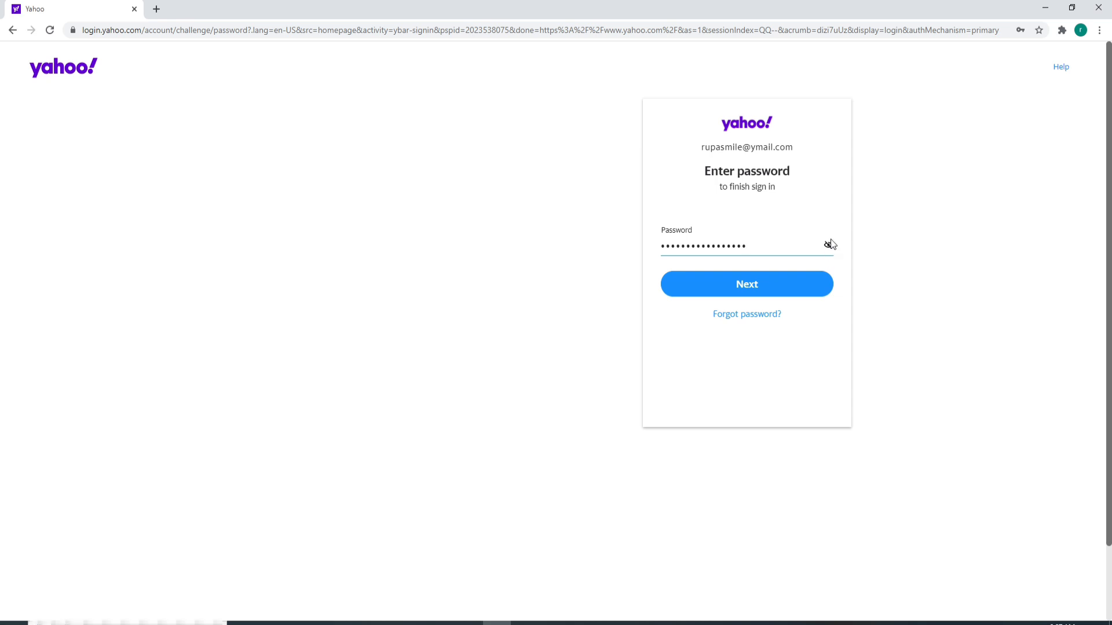
pyautogui.write('•')
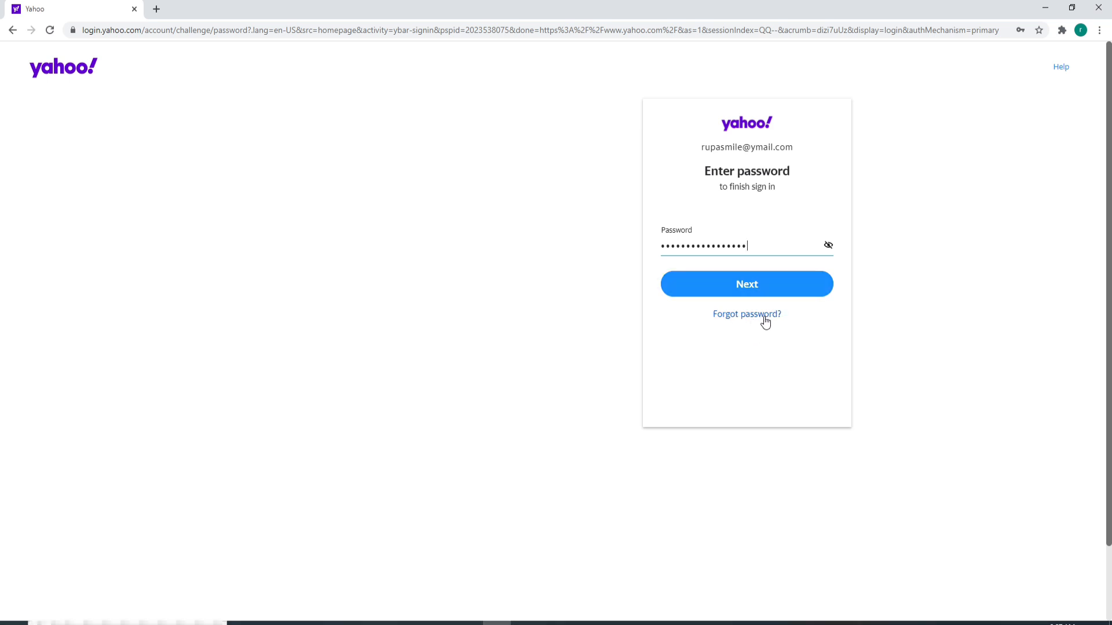
pyautogui.moveTo(761, 317)
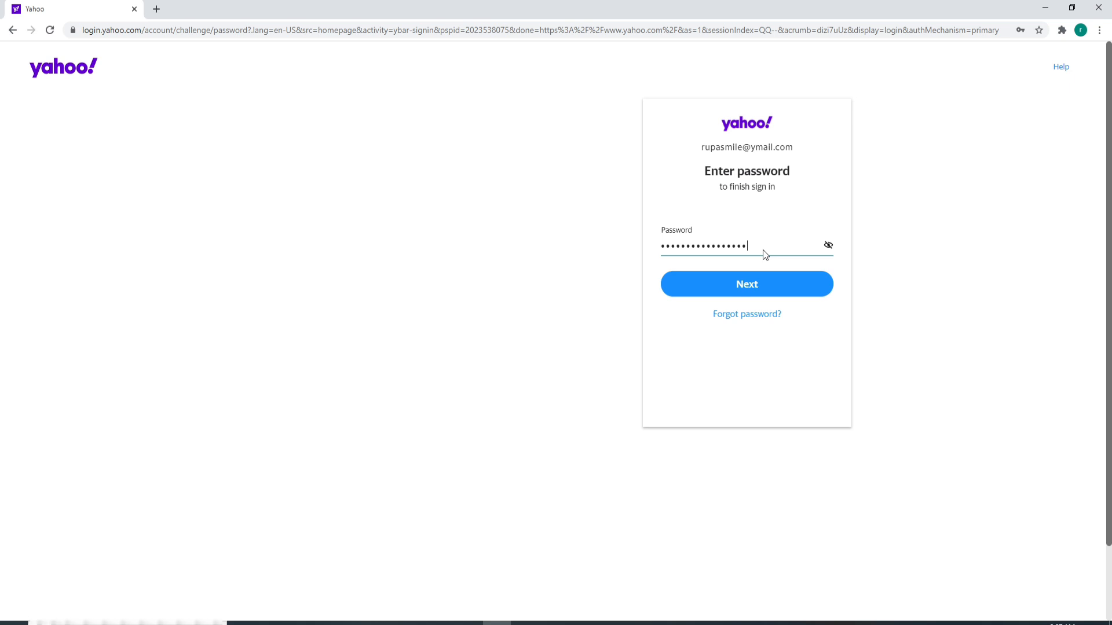
pyautogui.click(746, 284)
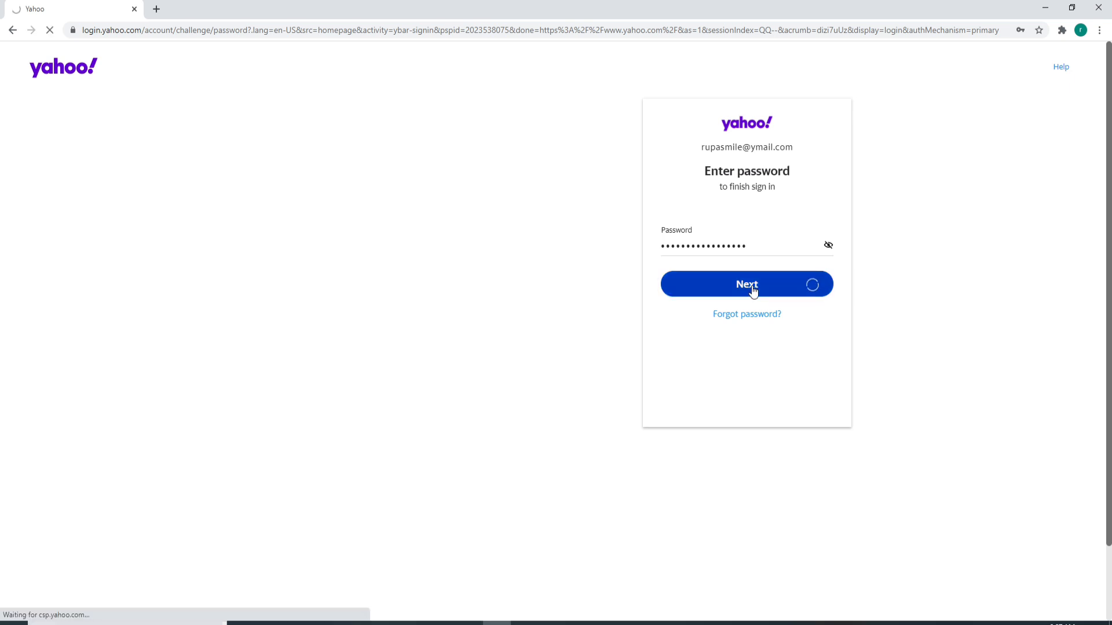
# Step: Confirm sign-in and open the Mail dropdown on the Yahoo homepage
pyautogui.click(746, 284)
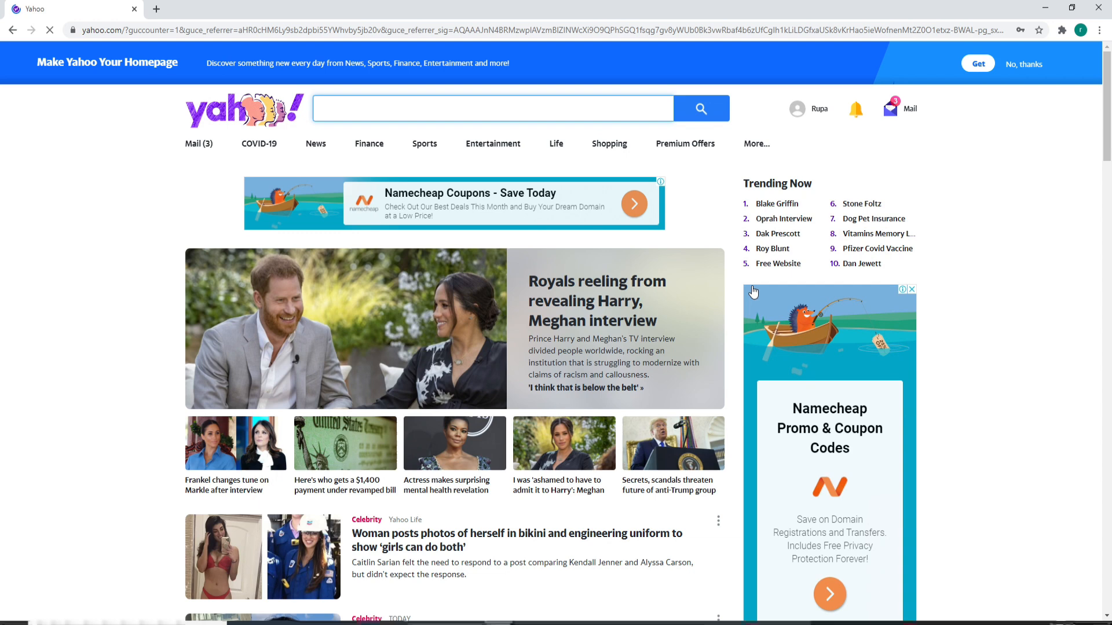
pyautogui.moveTo(915, 131)
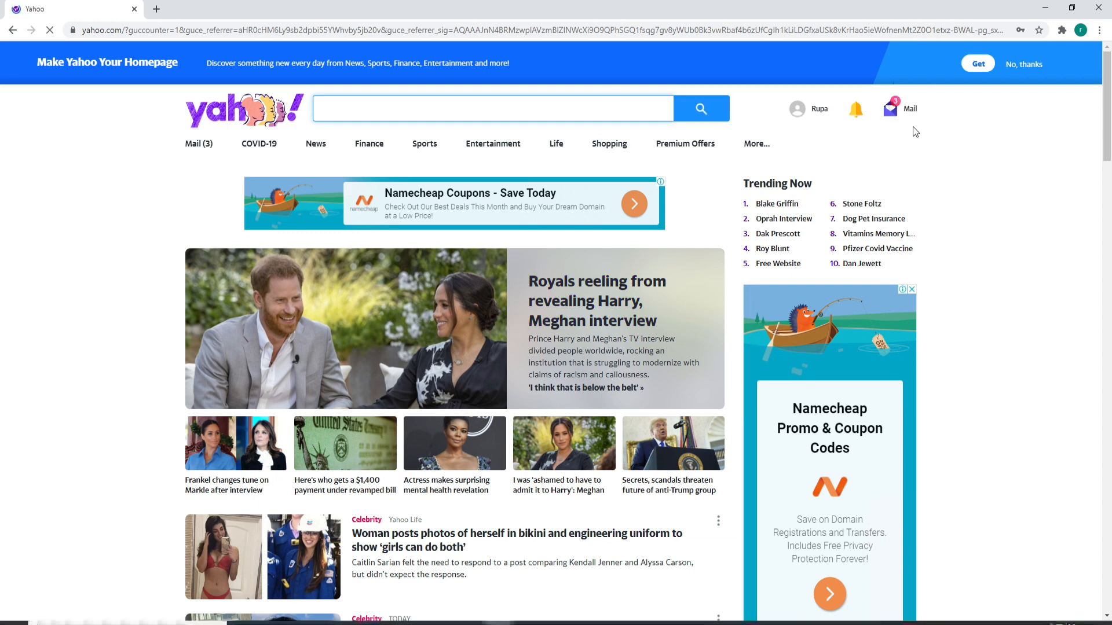
pyautogui.click(890, 108)
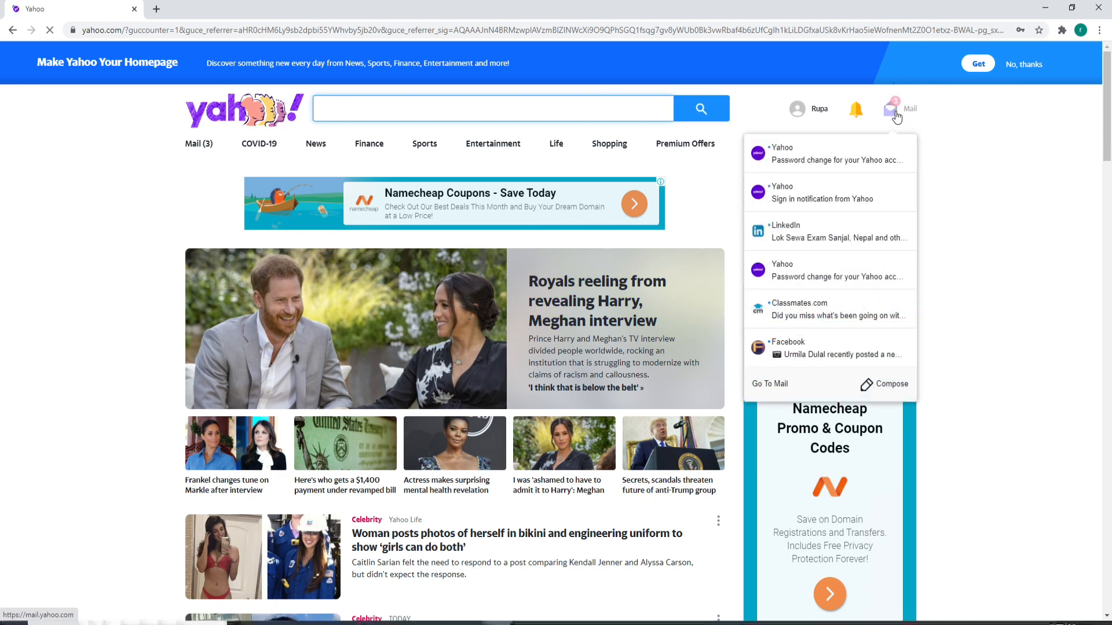